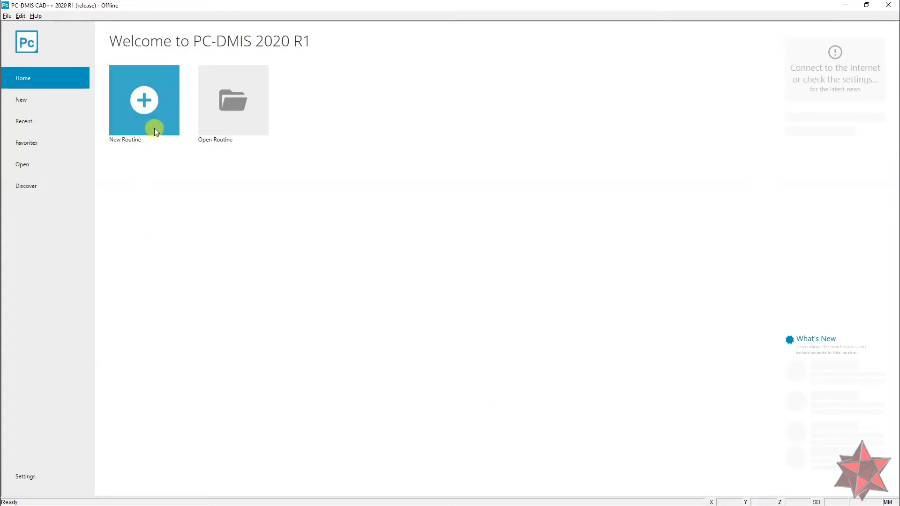
Start a new measurement routine with the part name 'Test CAD file'.
{"action": "left_click", "coordinate": [143, 101]}
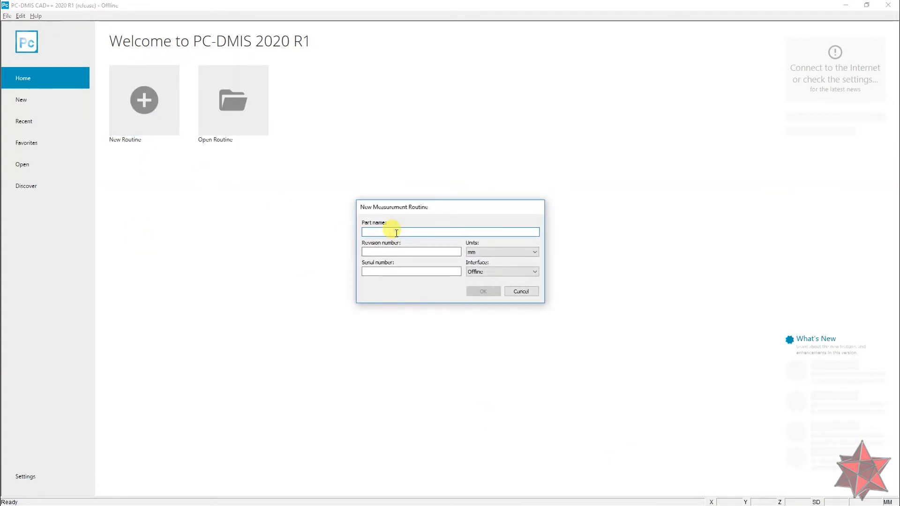
{"action": "type", "text": "T"}
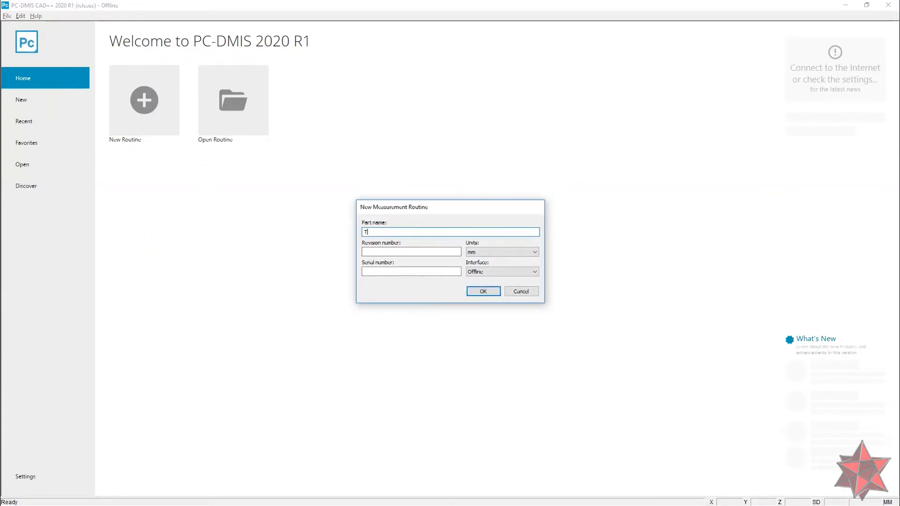
{"action": "type", "text": "est C"}
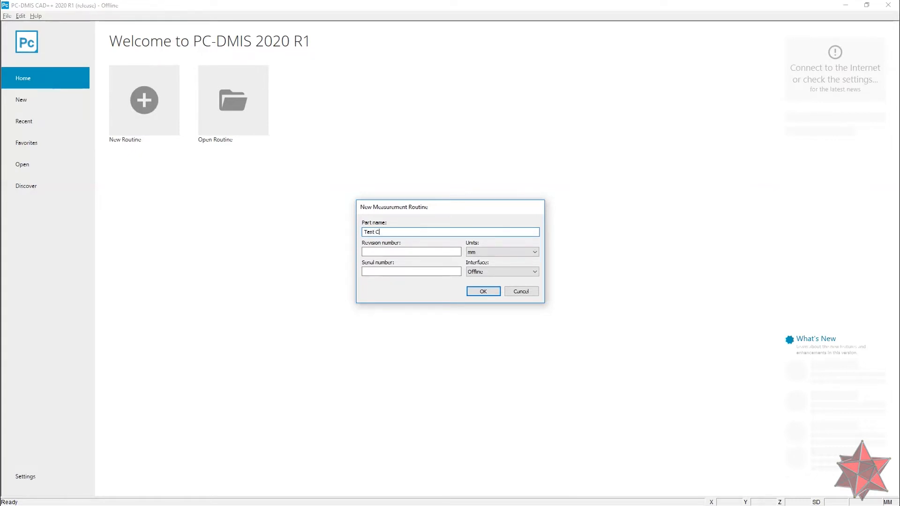
{"action": "type", "text": "AD fil"}
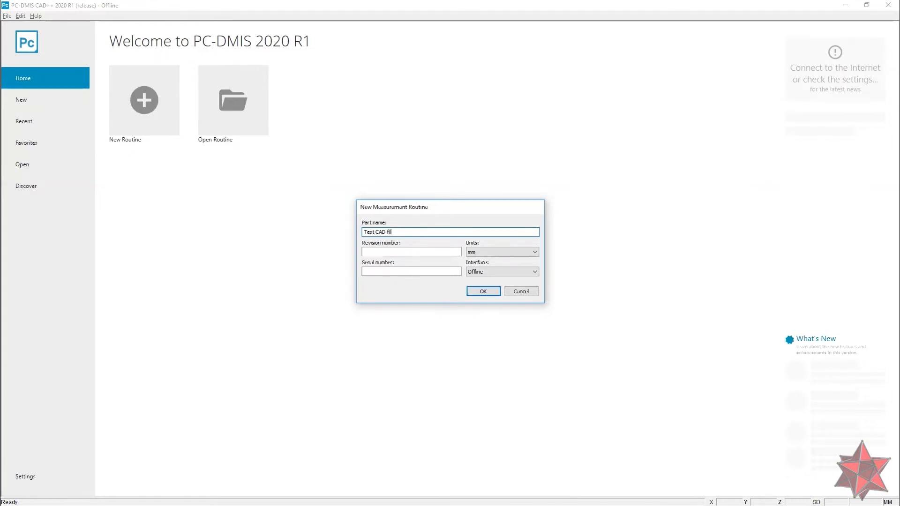
{"action": "left_click", "coordinate": [482, 291]}
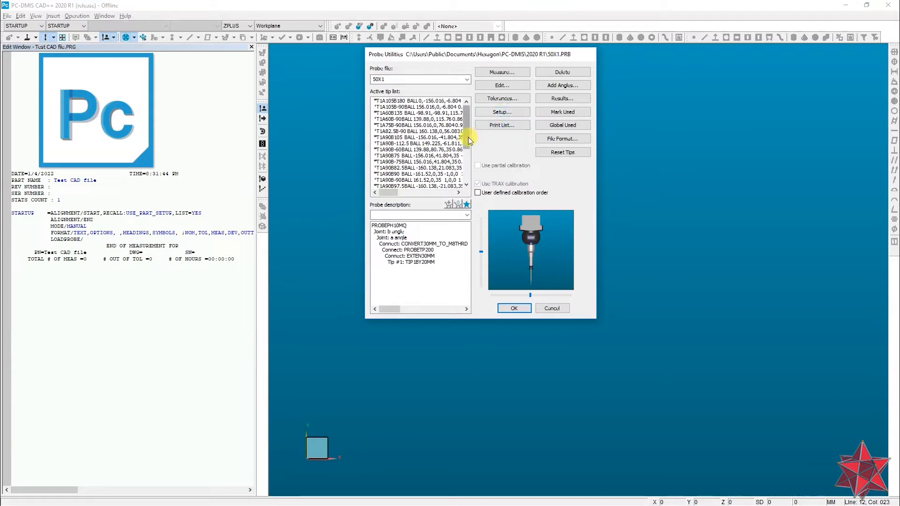
Load probe 50X1 with active tip T1A0B0 from Probe Utilities.
{"action": "scroll", "scroll_direction": "down", "scroll_amount": 3}
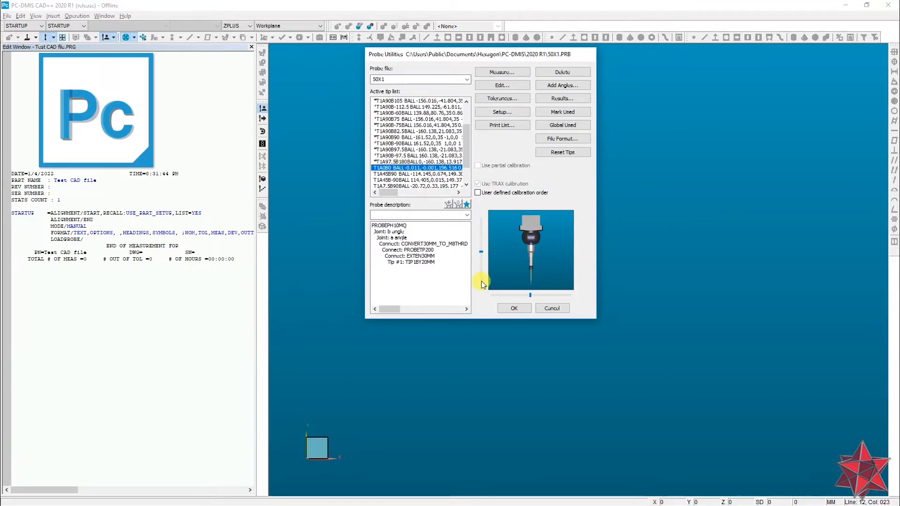
{"action": "left_click", "coordinate": [513, 309]}
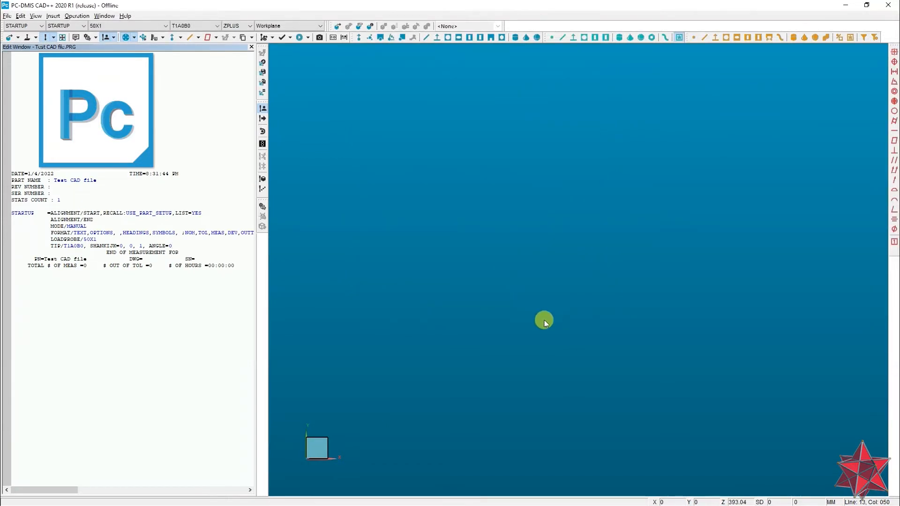
Import the CAD file 'Flatness explanation.STEP', showing All Files (*.*).
{"action": "left_click", "coordinate": [7, 16]}
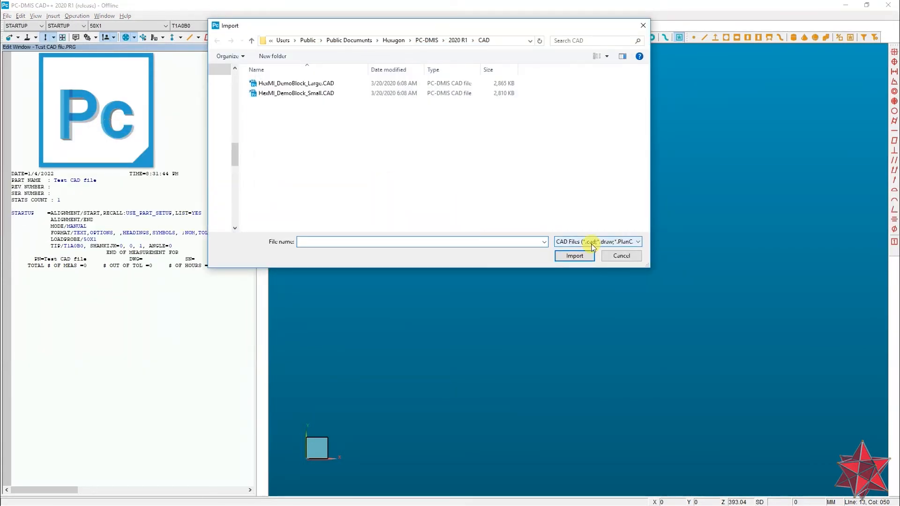
{"action": "left_click", "coordinate": [636, 241]}
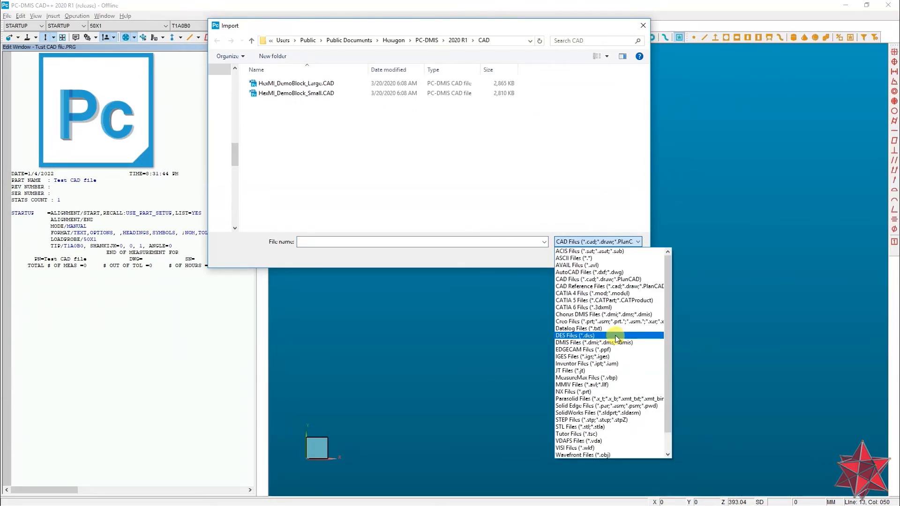
{"action": "scroll", "scroll_direction": "down", "scroll_amount": 3}
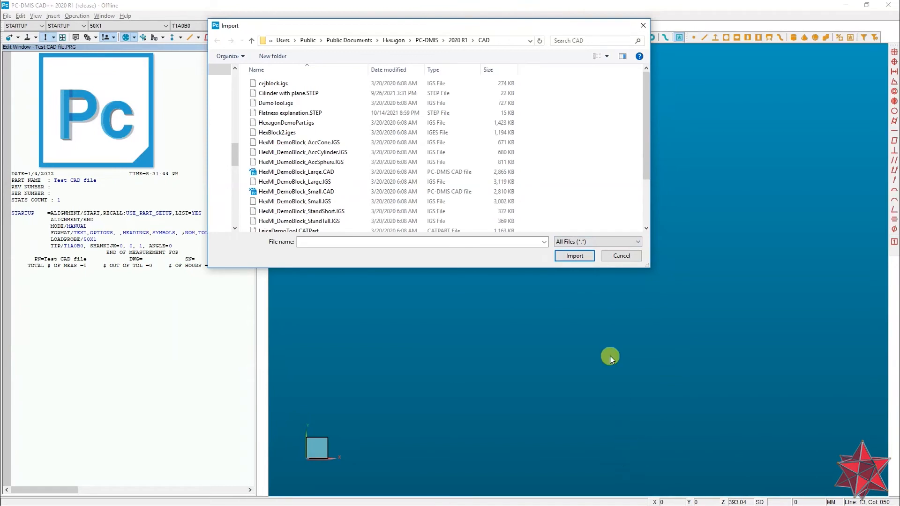
{"action": "left_click", "coordinate": [296, 191]}
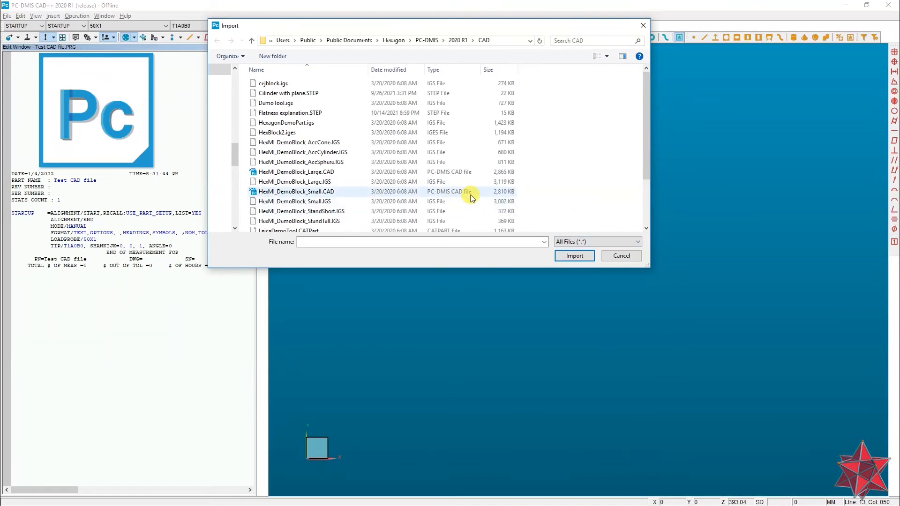
{"action": "mouse_move", "coordinate": [330, 189]}
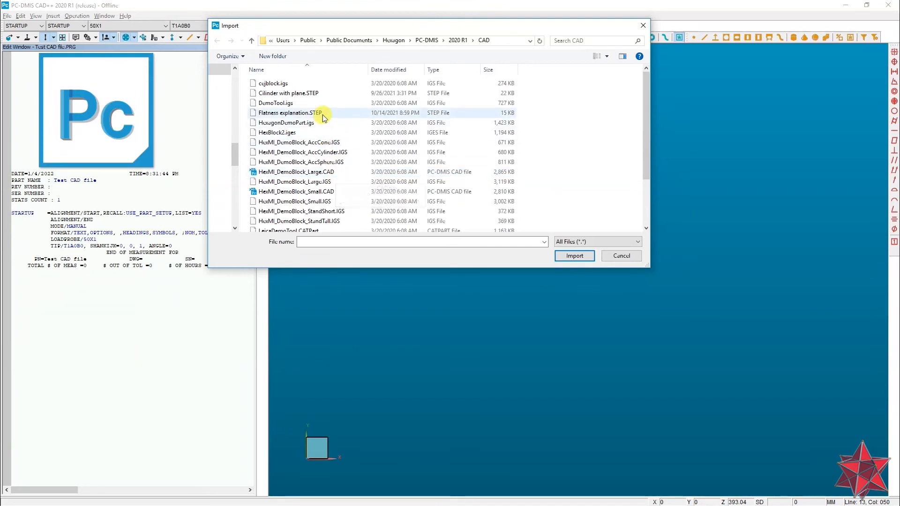
{"action": "left_click", "coordinate": [573, 256]}
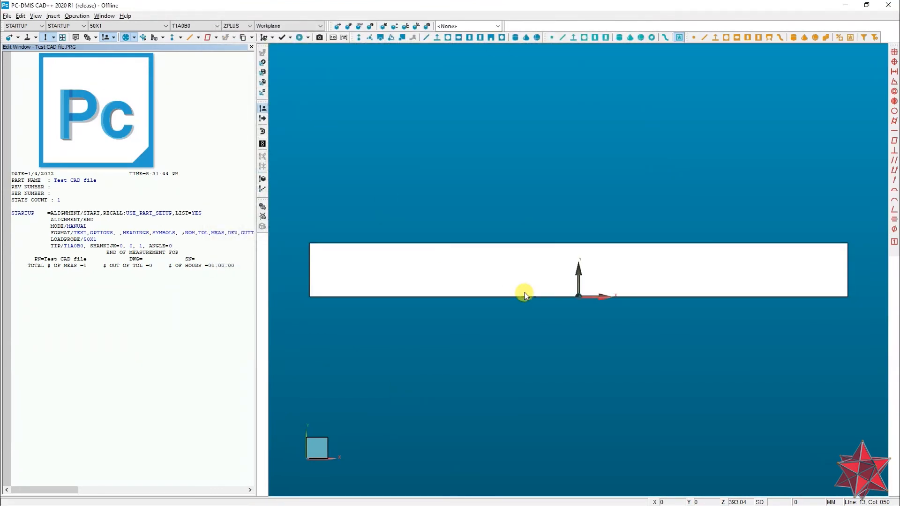